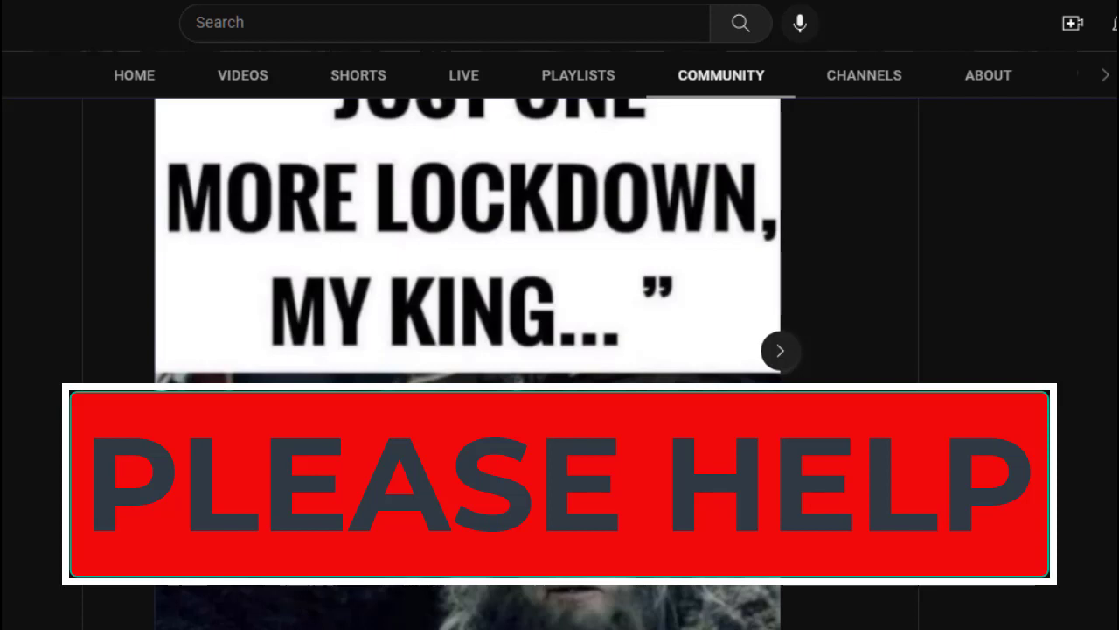
Step: Scroll through the Community tab to the newest post and reach the Studio posts list
scroll(down, 3)
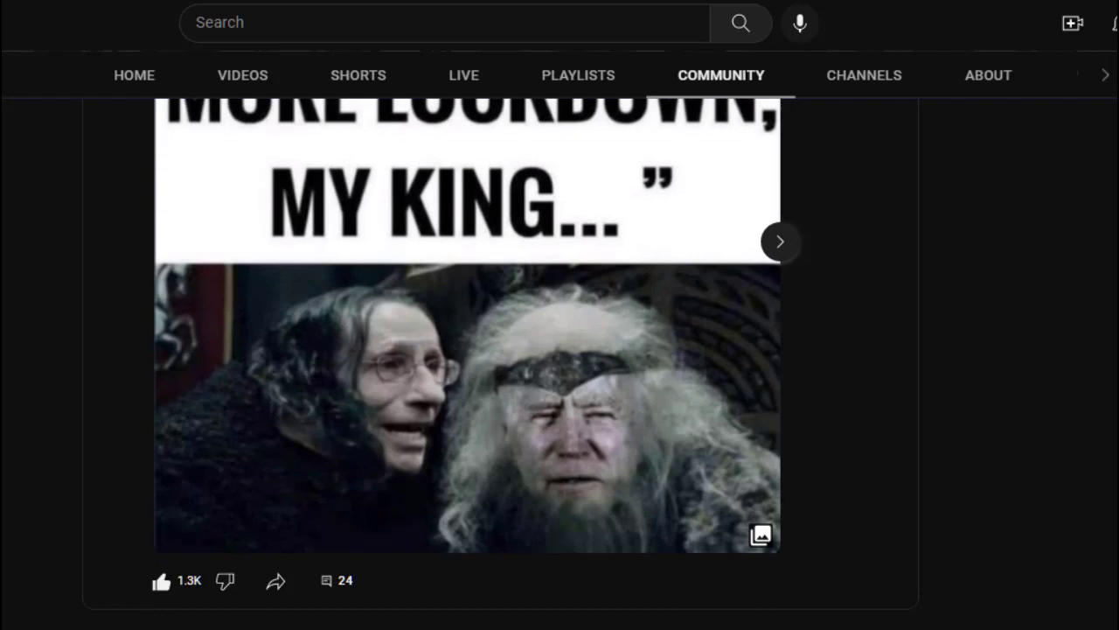
scroll(down, 3)
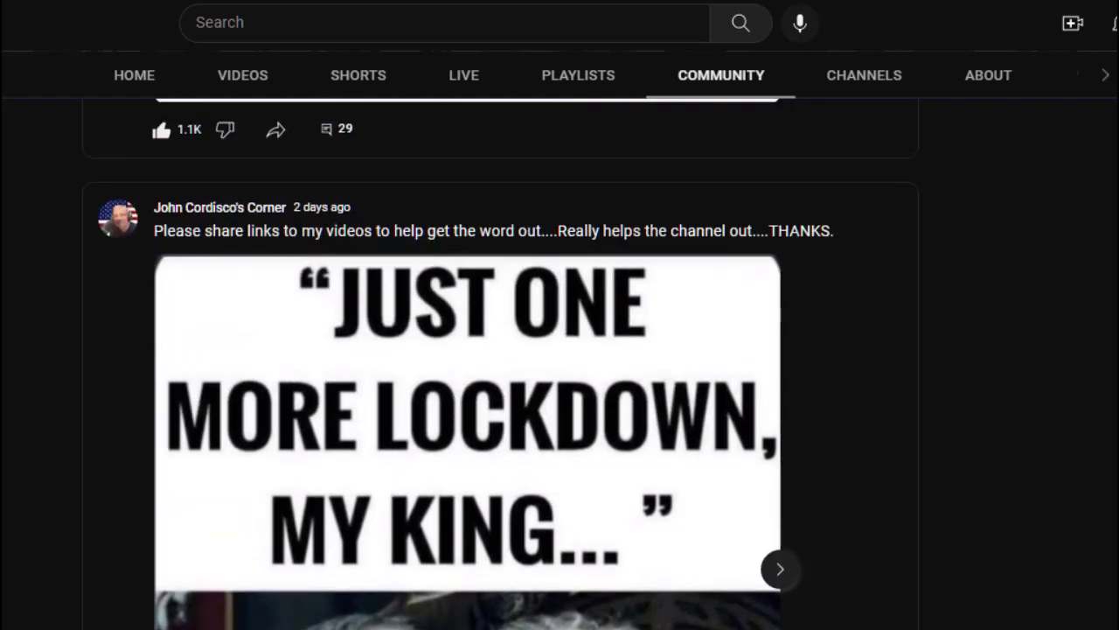
scroll(down, 3)
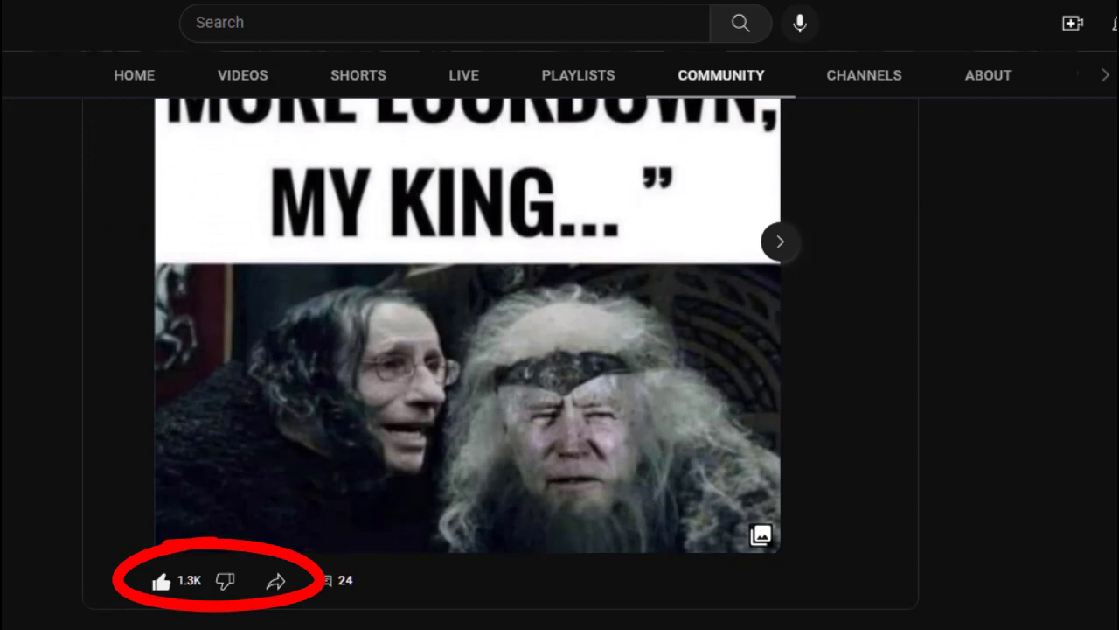
scroll(down, 3)
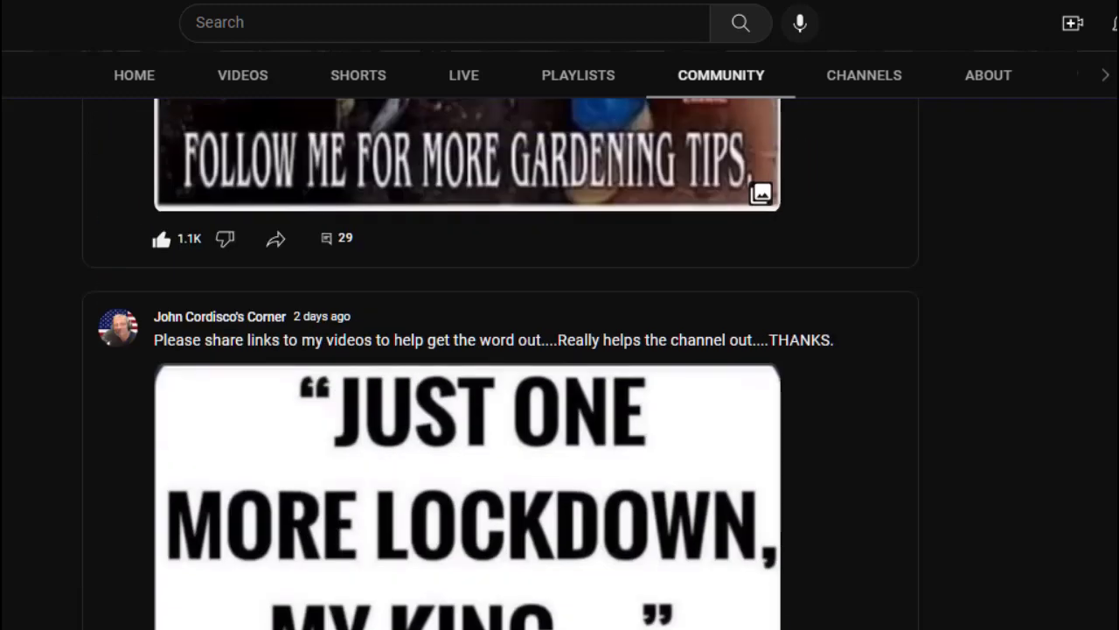
scroll(down, 3)
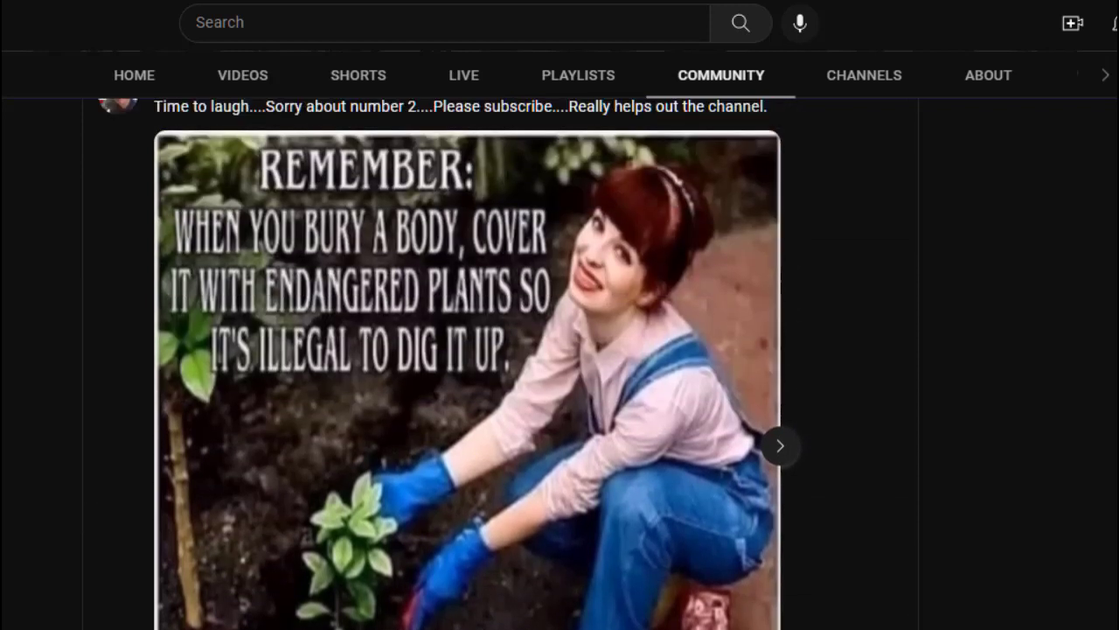
scroll(down, 3)
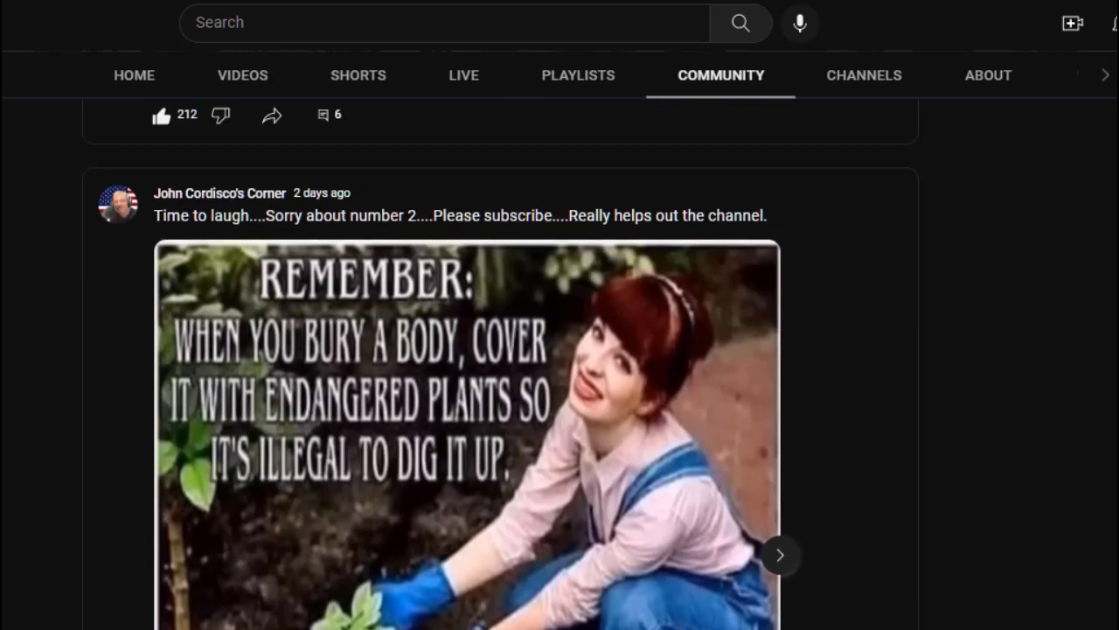
scroll(down, 3)
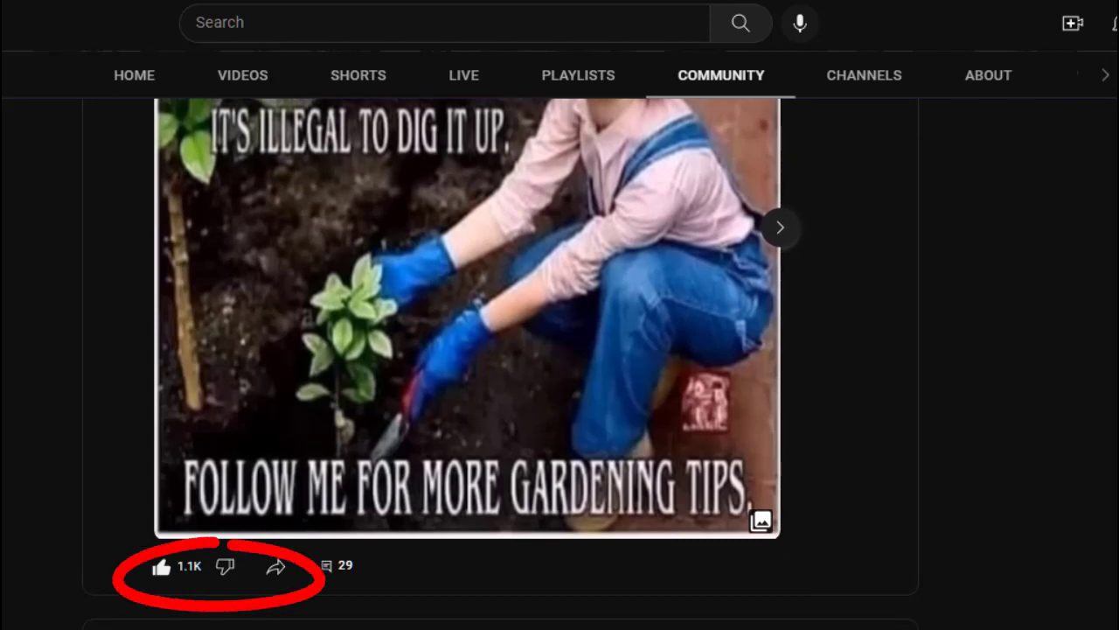
scroll(down, 3)
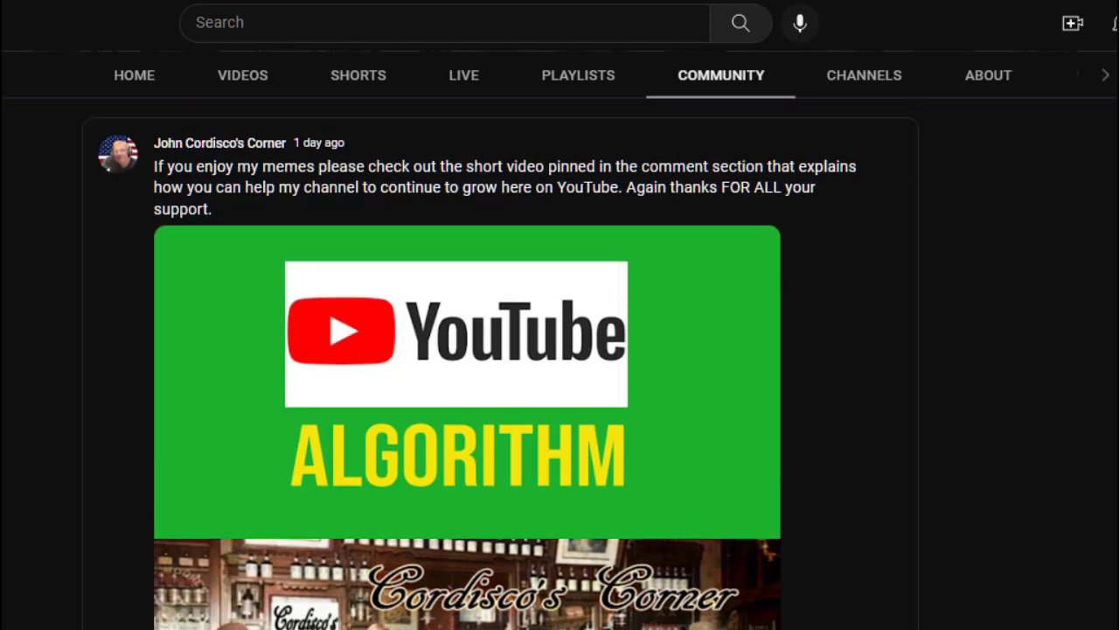
scroll(down, 3)
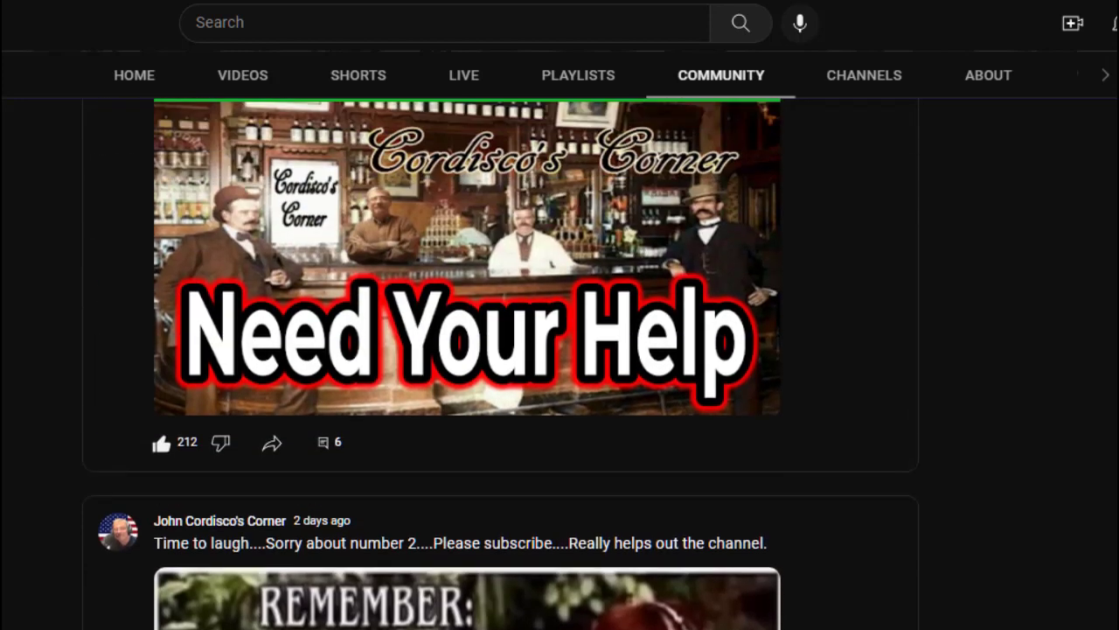
scroll(down, 3)
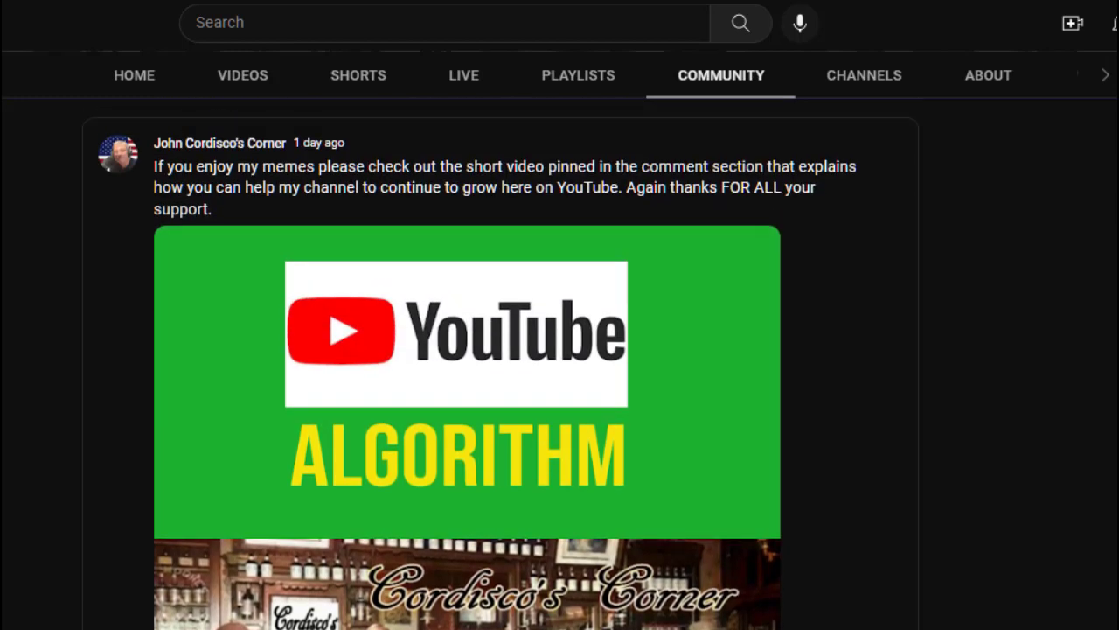
scroll(down, 3)
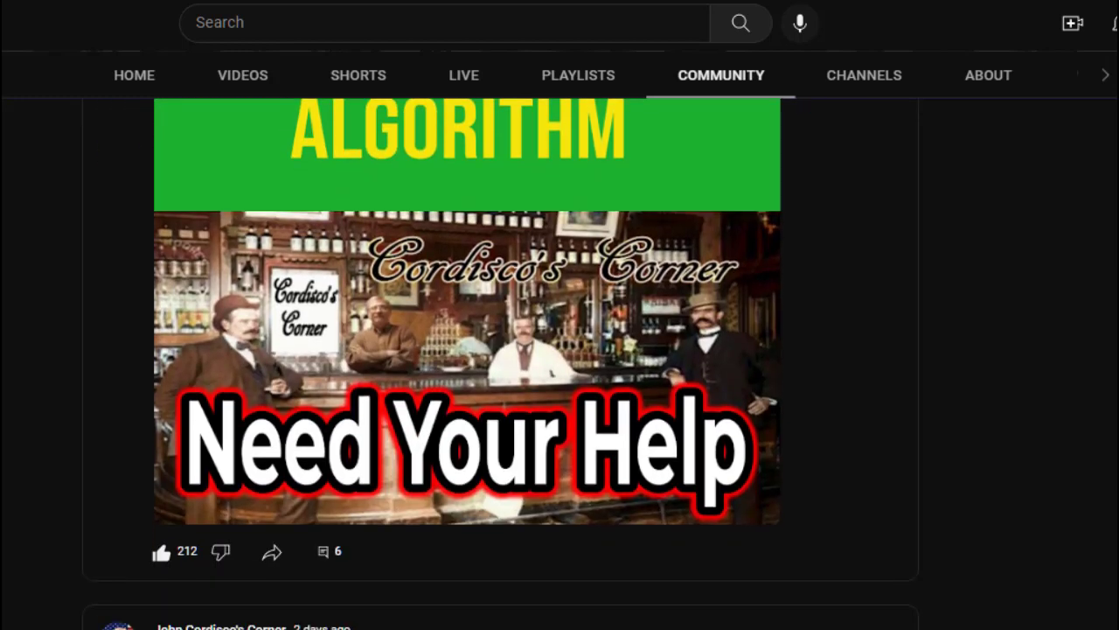
scroll(down, 3)
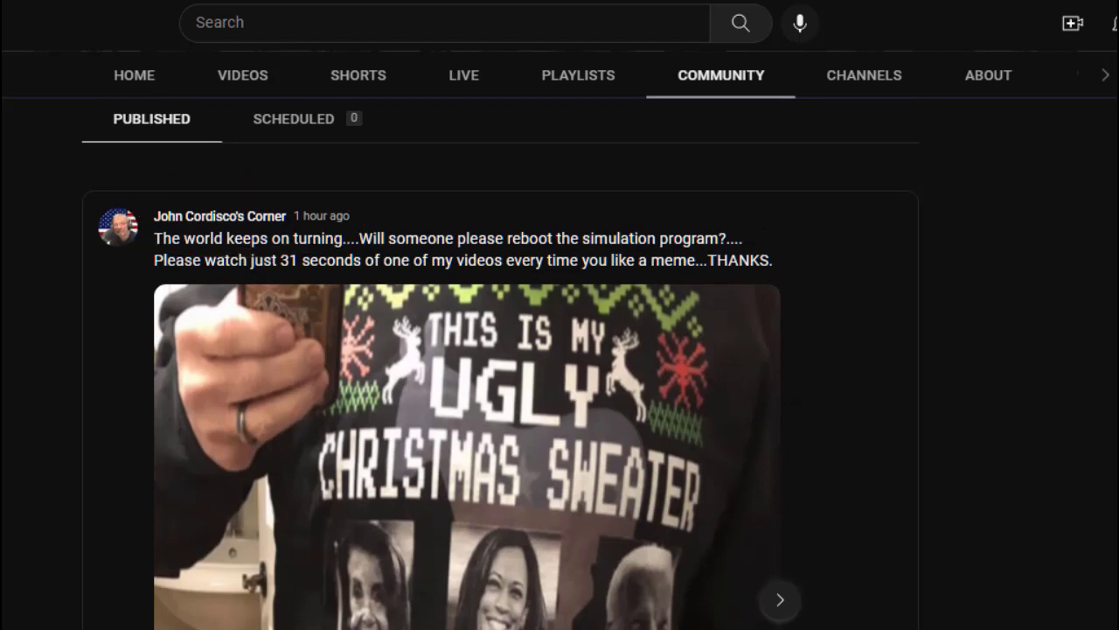
scroll(down, 3)
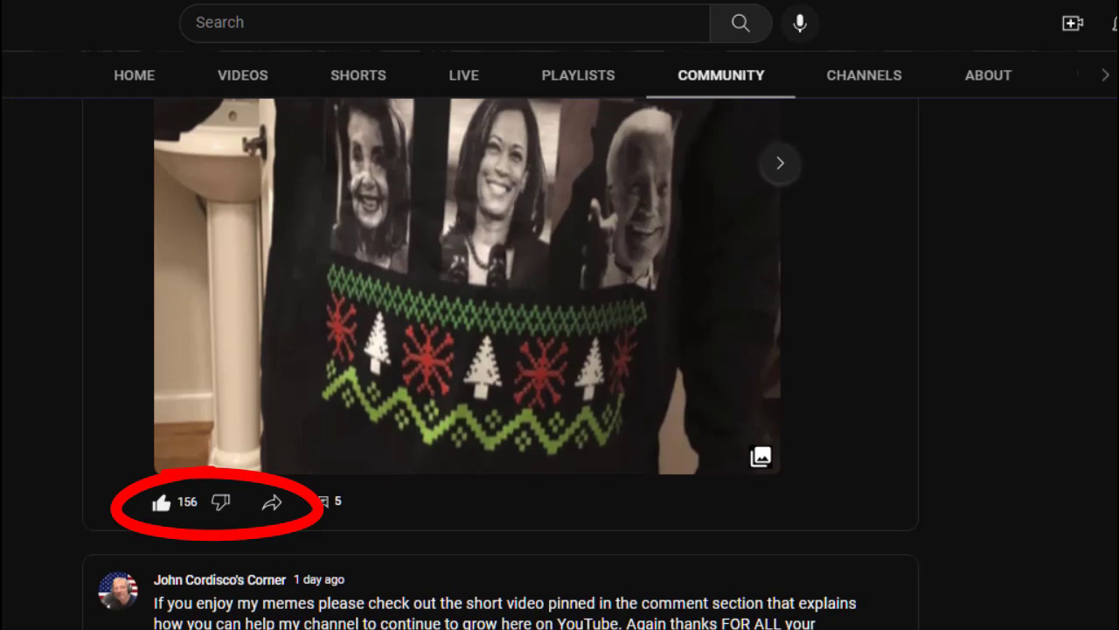
scroll(down, 3)
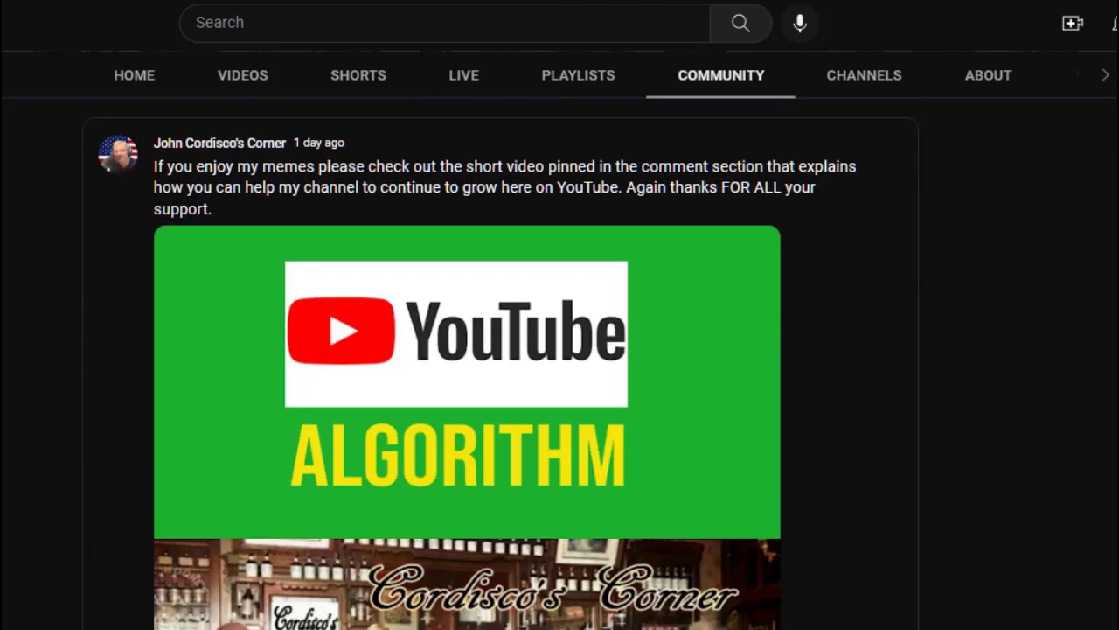
scroll(down, 3)
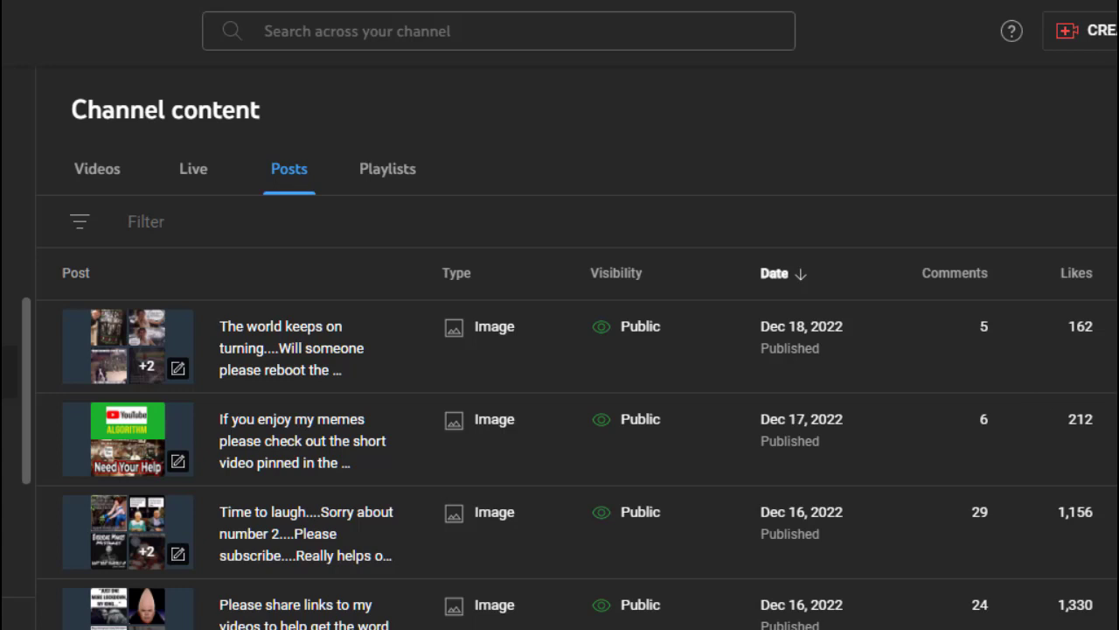
Step: Scroll the Studio posts list back to early December, reviewing comment and like counts
scroll(down, 3)
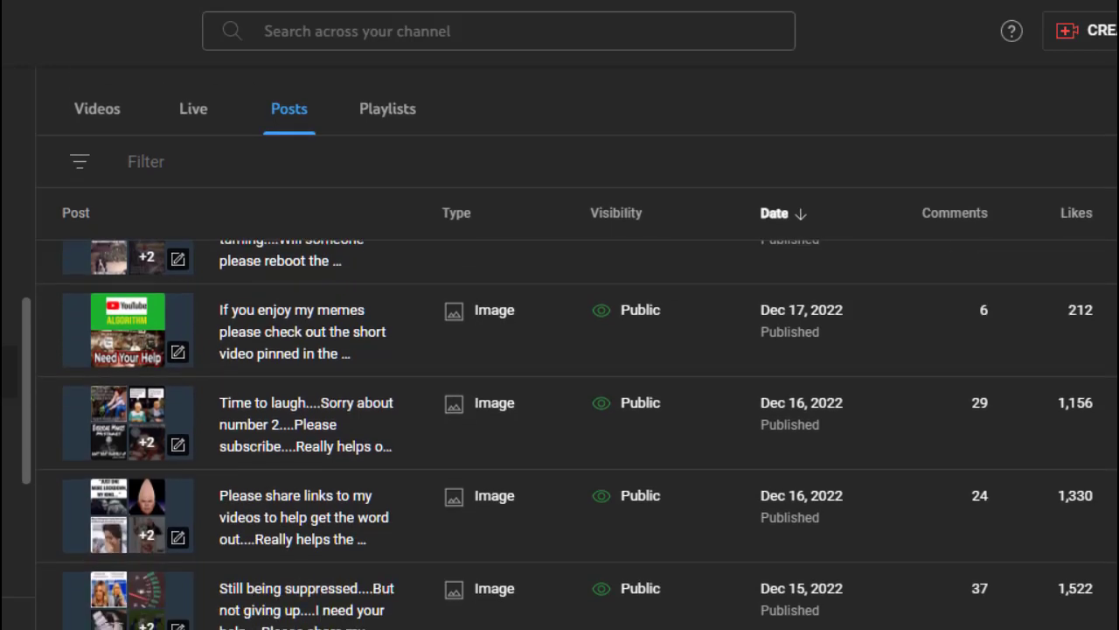
scroll(down, 3)
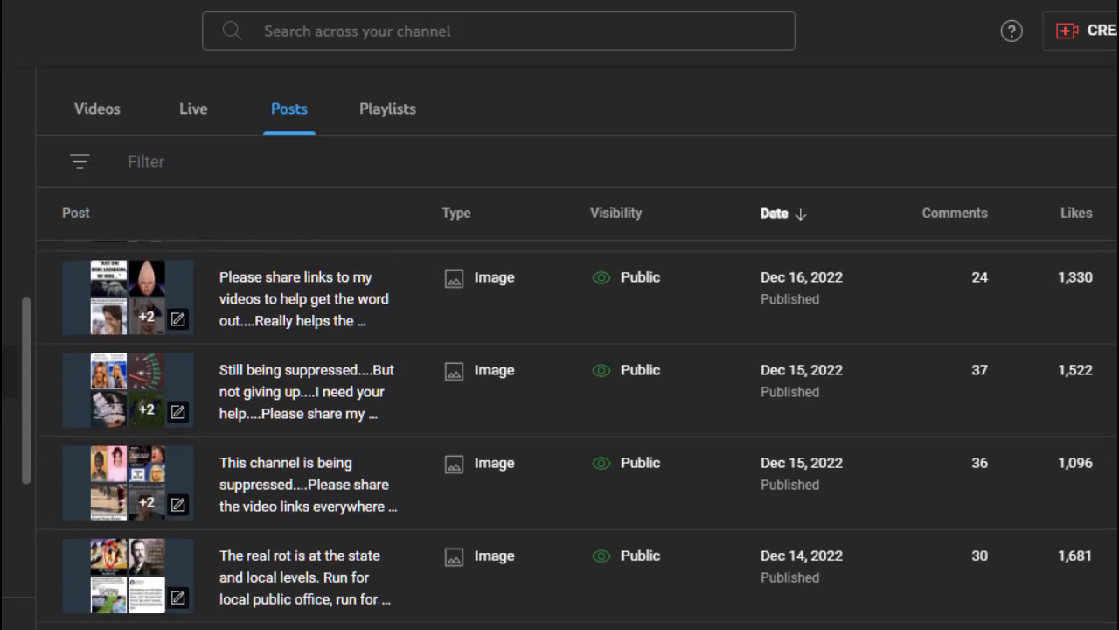
scroll(down, 3)
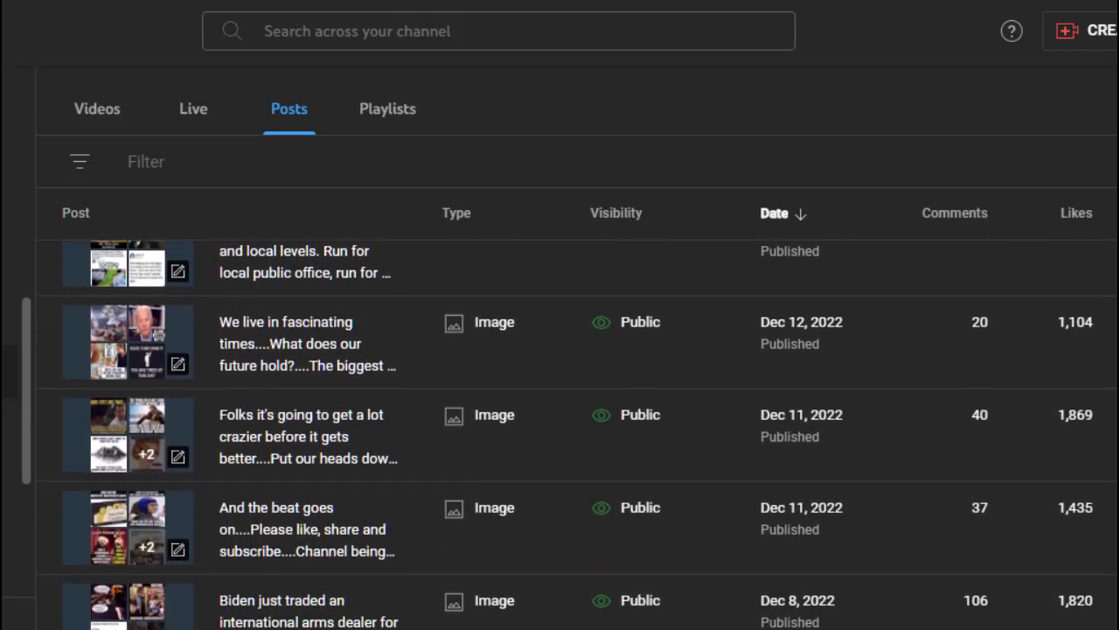
scroll(down, 3)
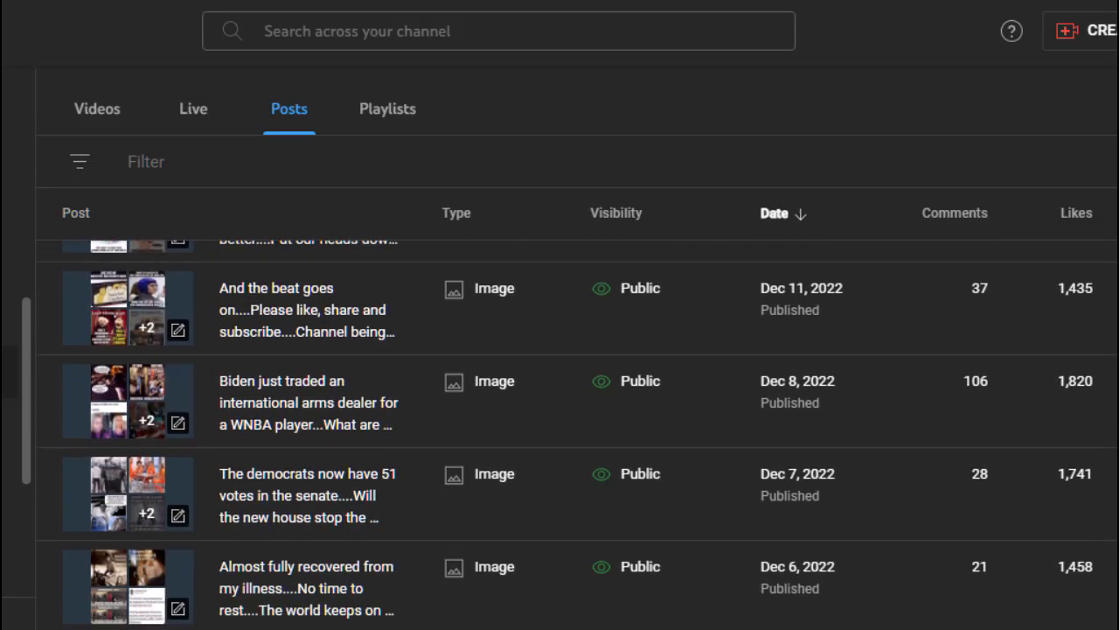
scroll(down, 3)
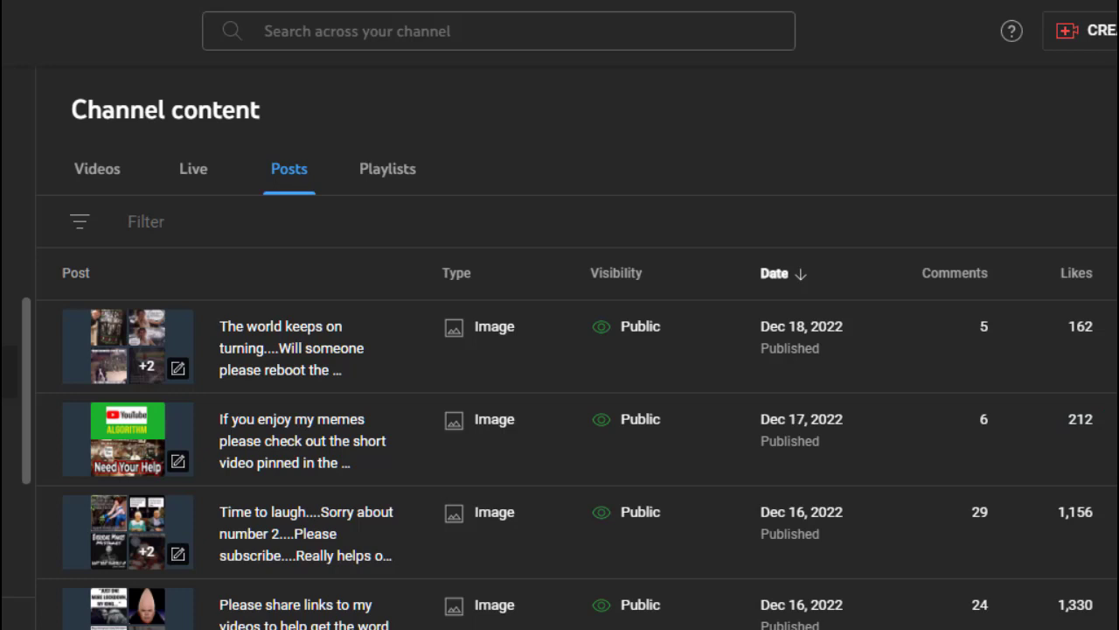
Step: List the uploaded videos and scroll back to December 9 uploads, comparing the Views column
click(96, 168)
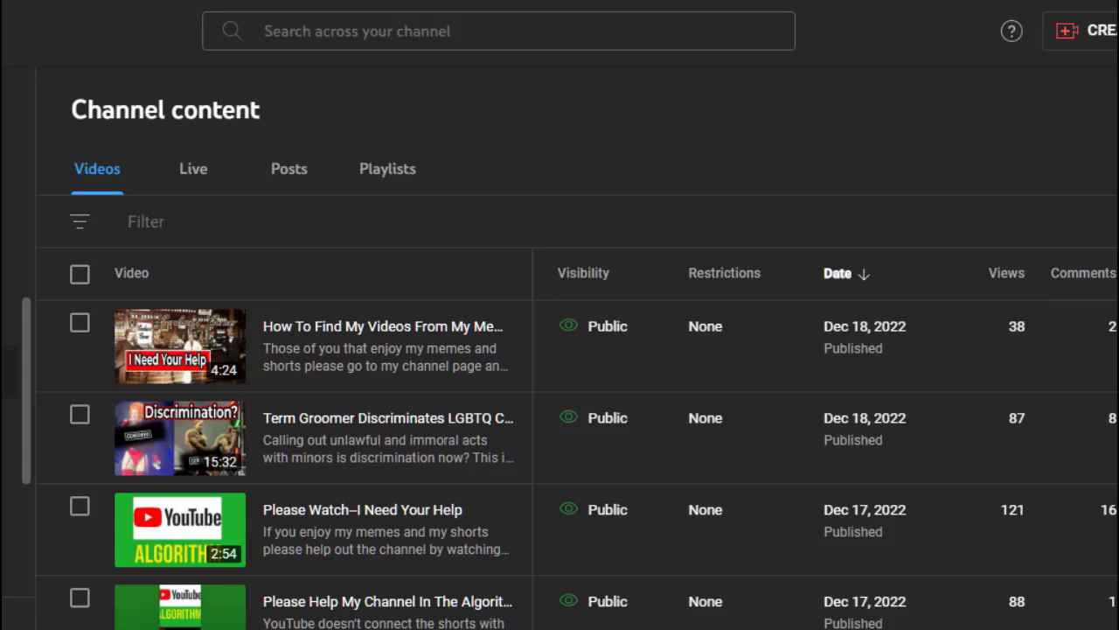
scroll(down, 3)
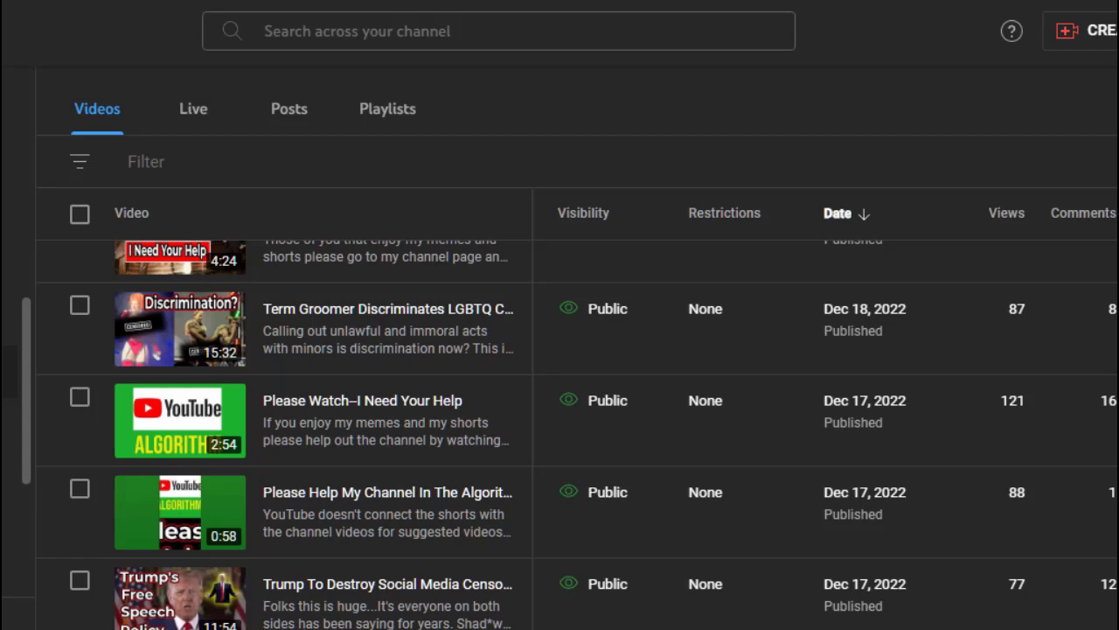
scroll(down, 3)
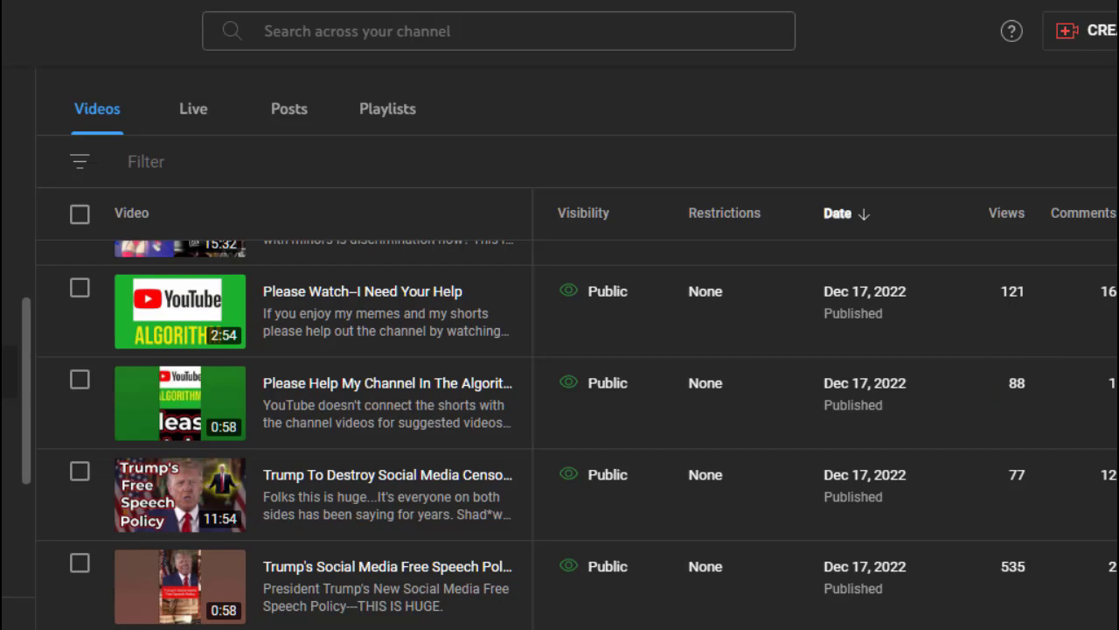
scroll(down, 3)
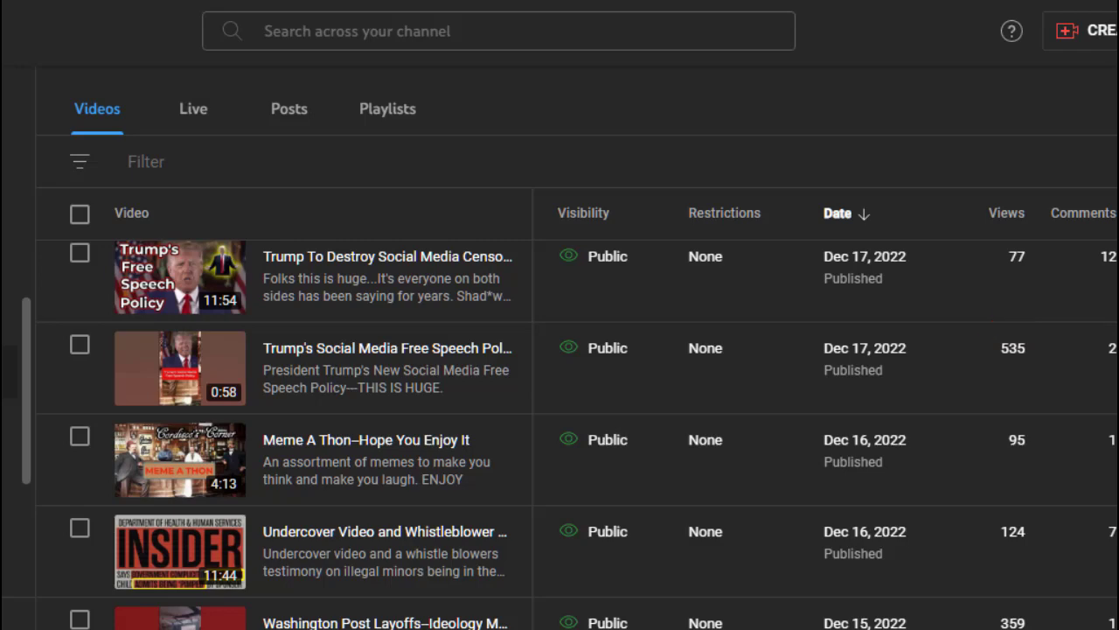
scroll(down, 3)
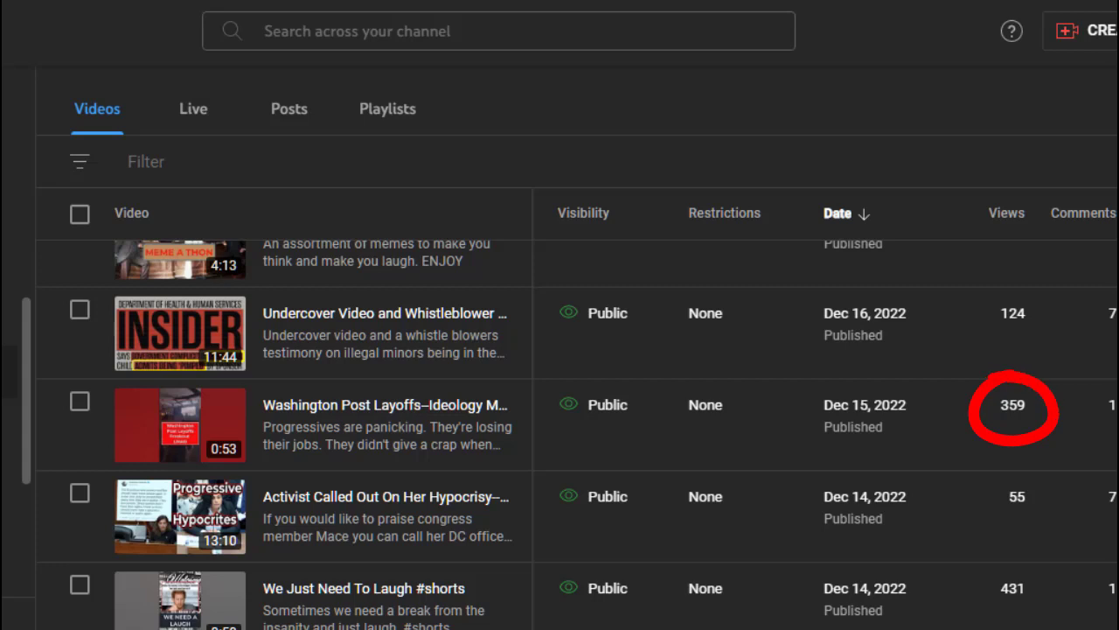
scroll(down, 3)
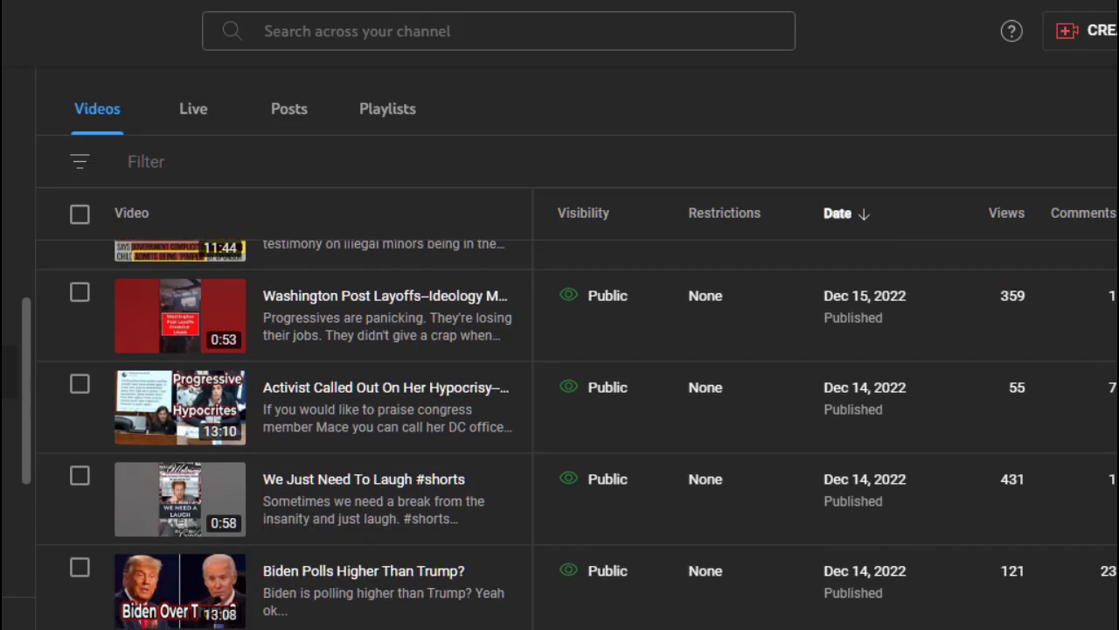
scroll(down, 3)
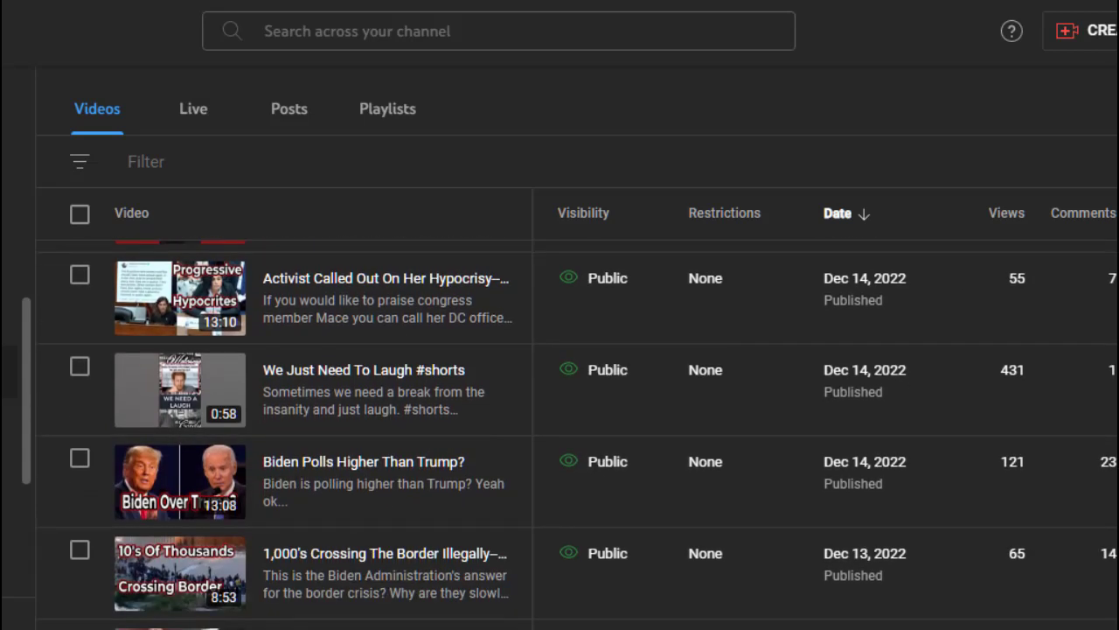
scroll(down, 3)
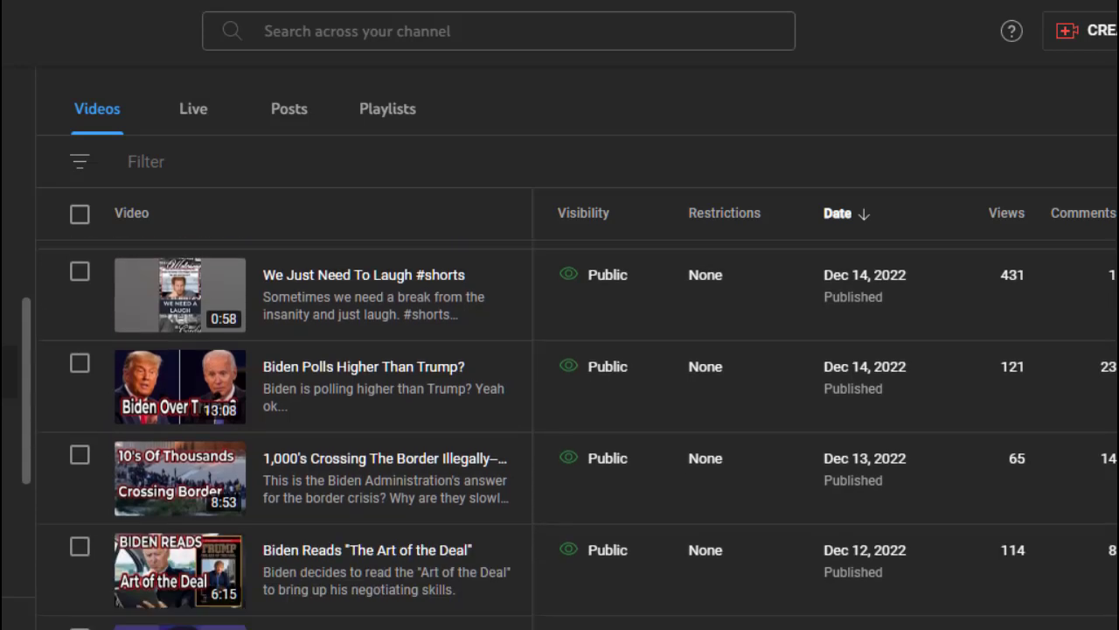
scroll(down, 3)
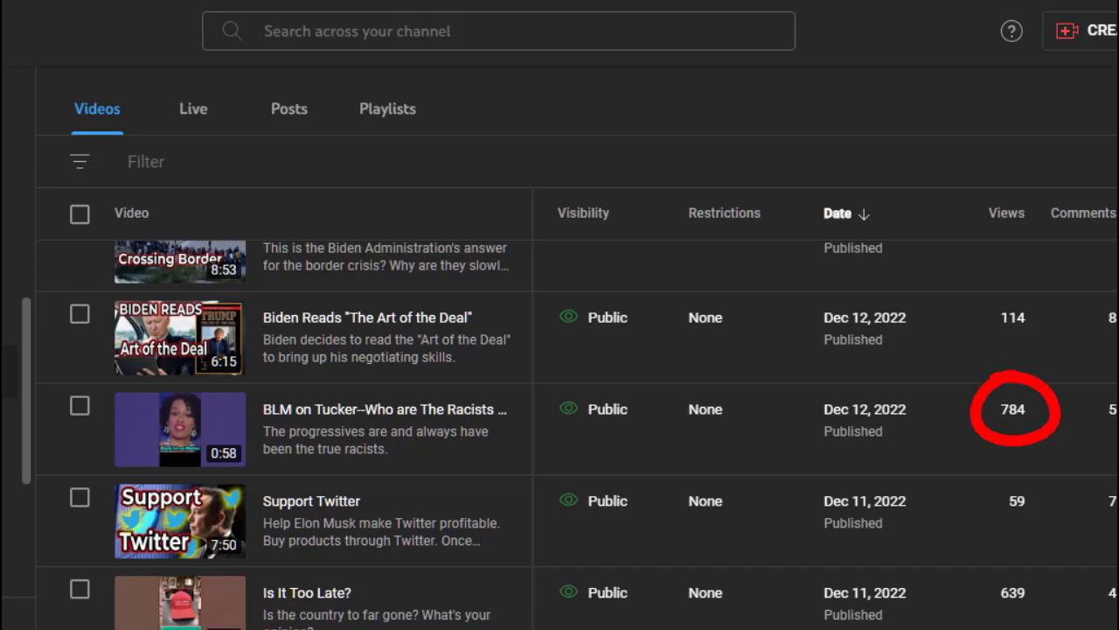
scroll(down, 3)
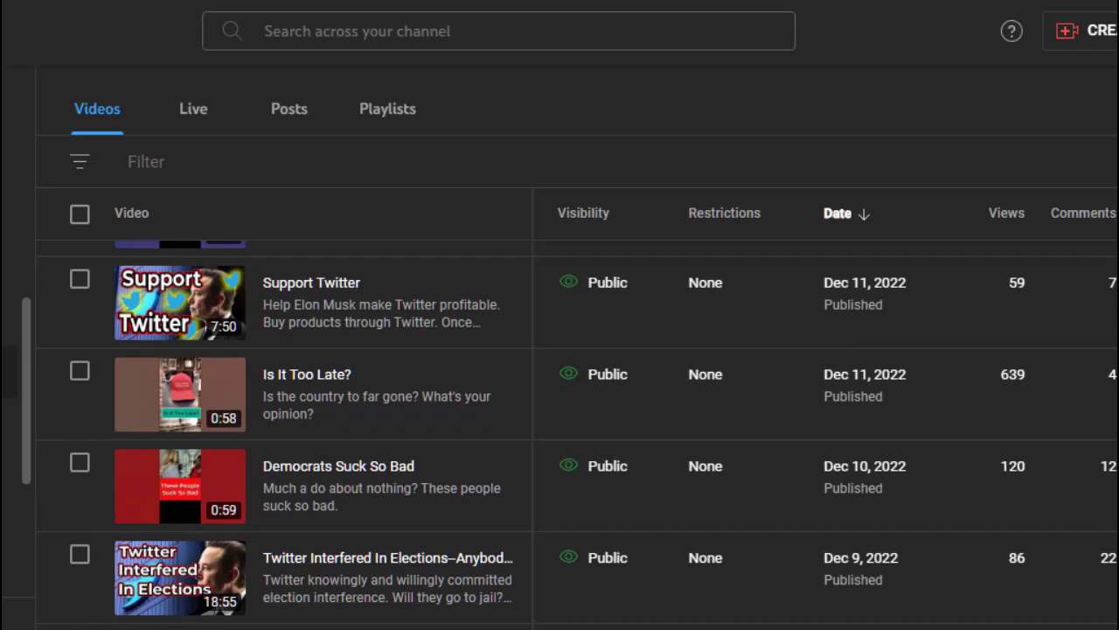
scroll(up, 3)
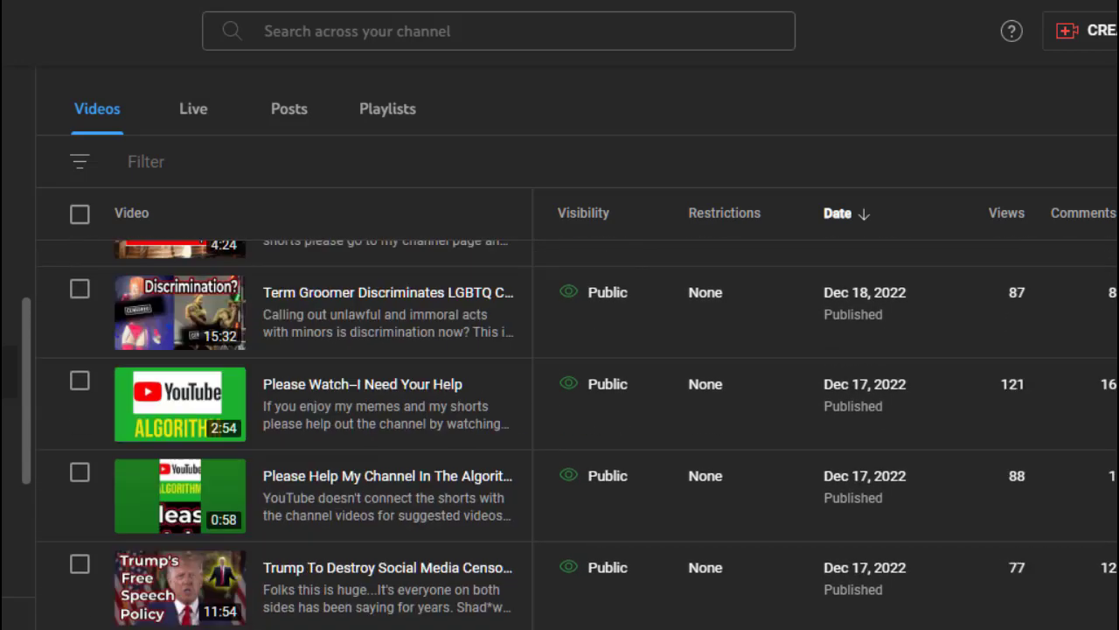
scroll(down, 3)
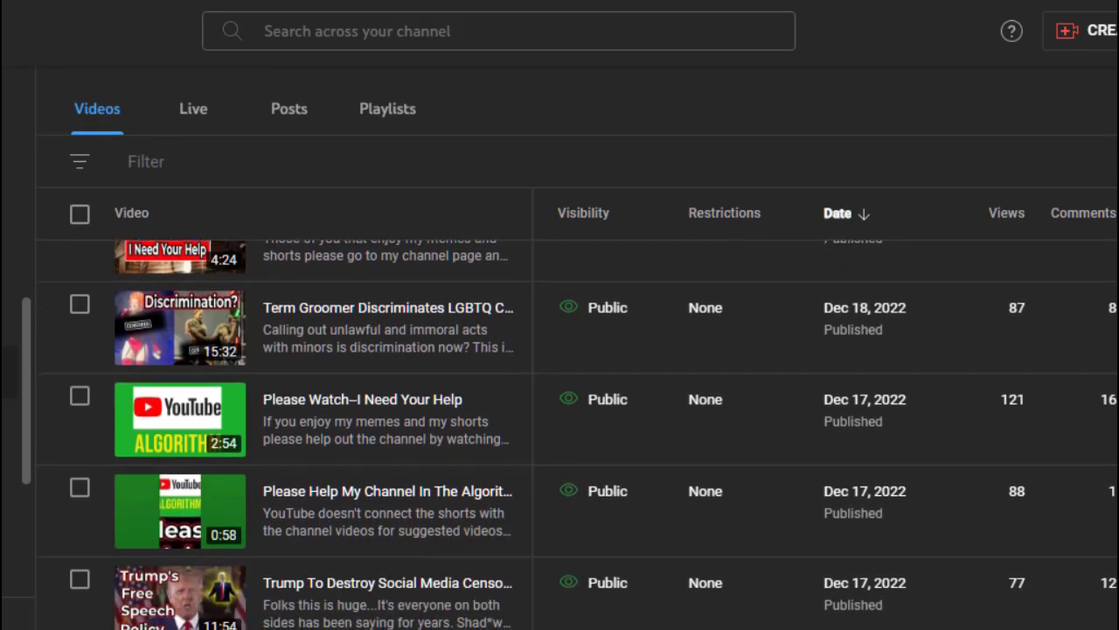